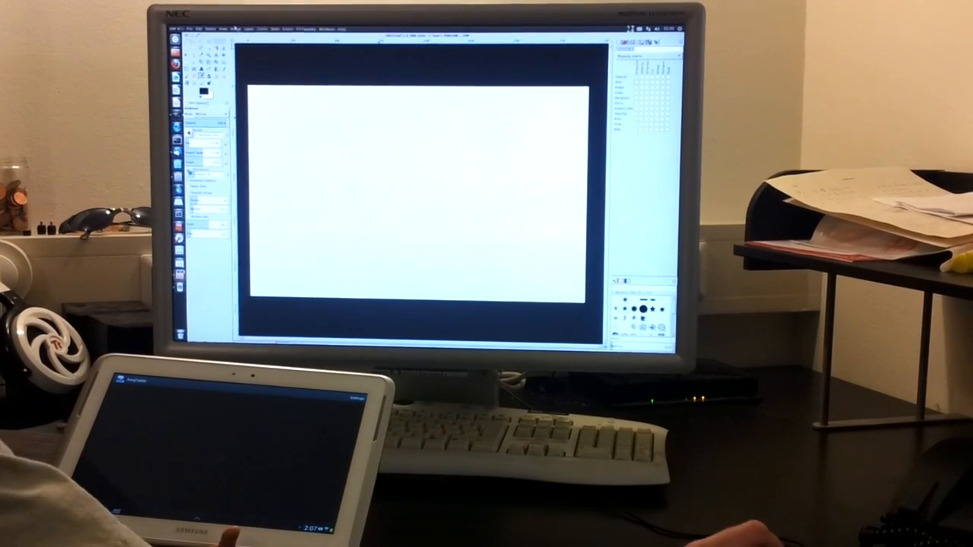
Open GIMP's Edit menu to reach Input Devices
{"action": "left_click", "coordinate": [199, 30]}
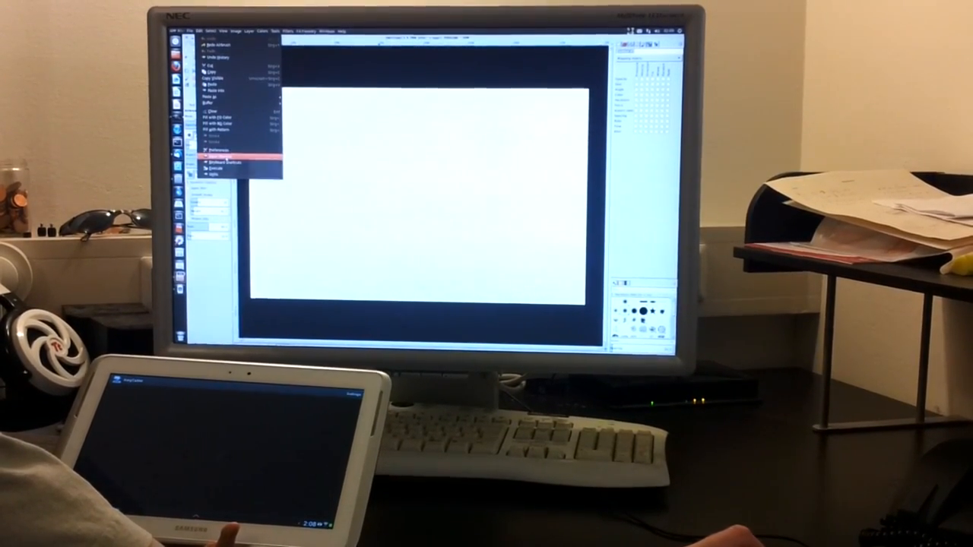
{"action": "left_click", "coordinate": [221, 156]}
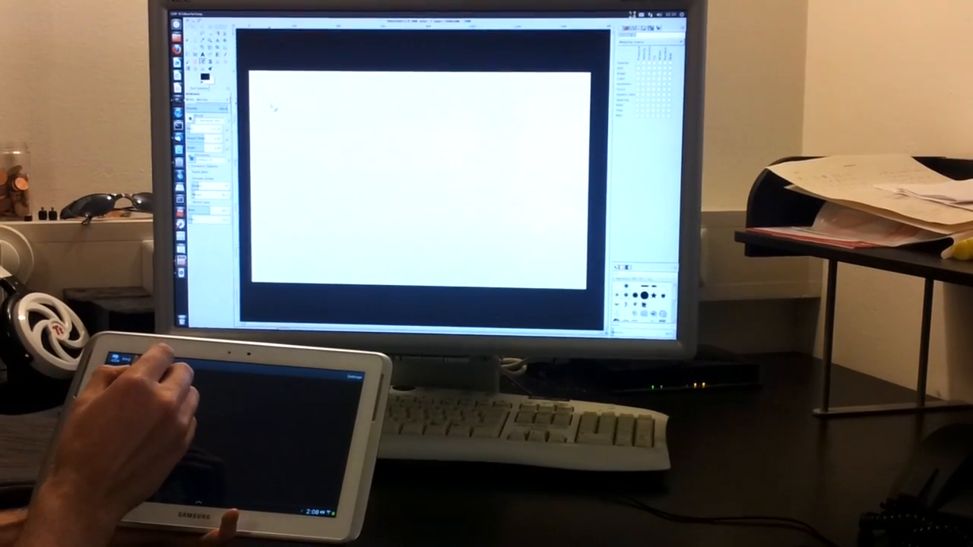
Paint a blue-gray brush stroke near the canvas top-left from the tablet
{"action": "left_click_drag", "start_coordinate": [273, 102], "coordinate": [304, 133]}
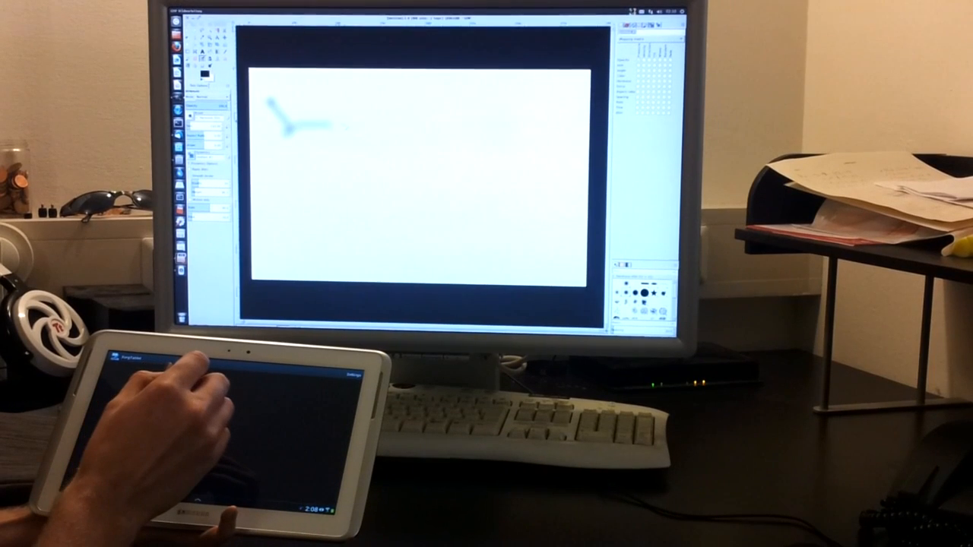